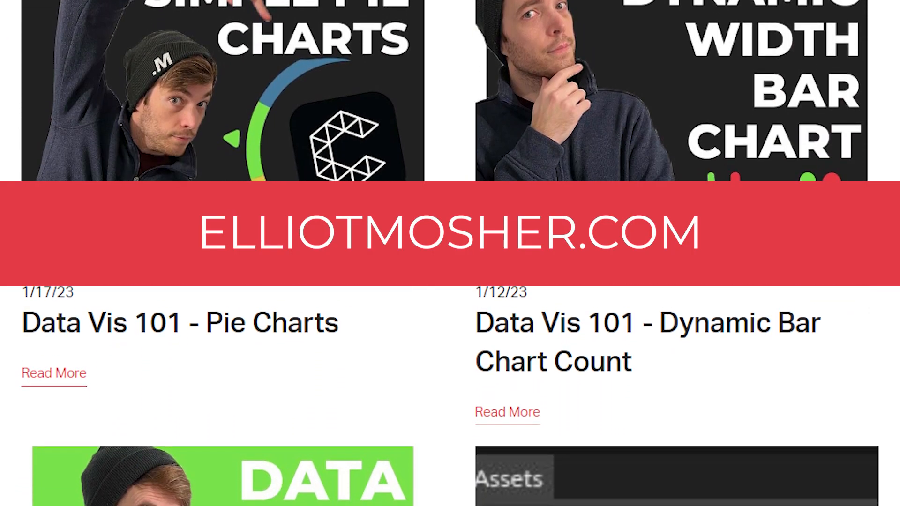
Create a Totals spreadsheet layer reading column Total 1 with Fixed Row enabled
scroll("down", 3)
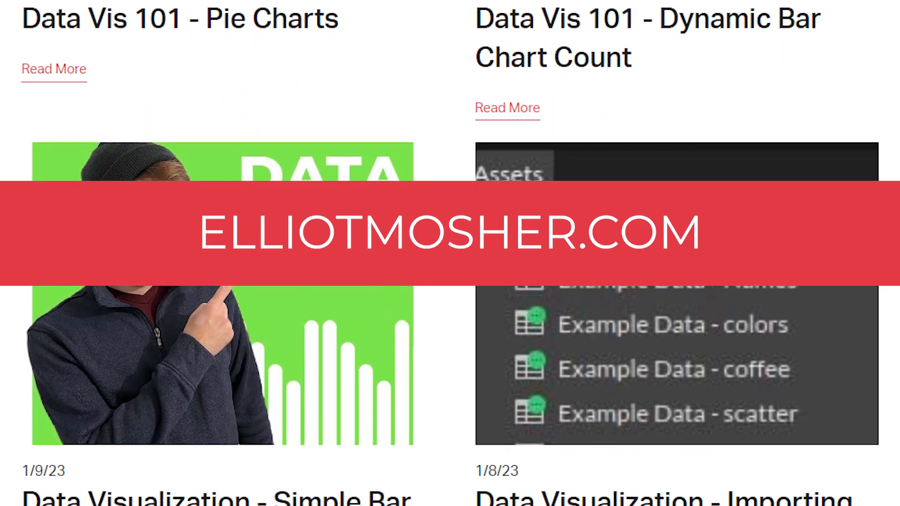
scroll("down", 3)
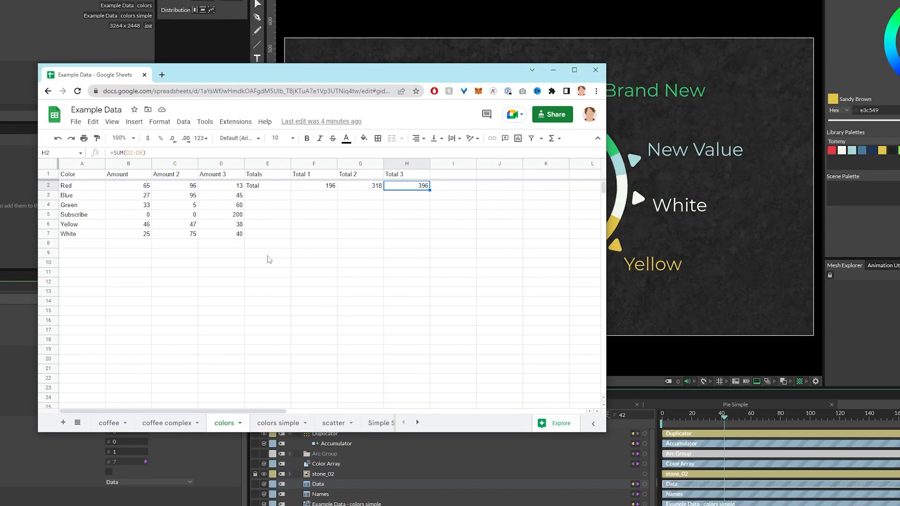
mouse_move(90, 251)
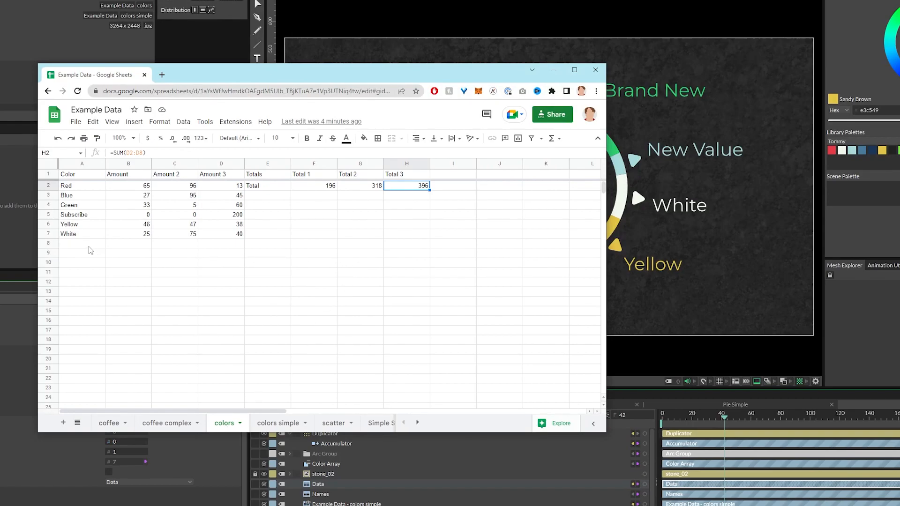
mouse_move(259, 251)
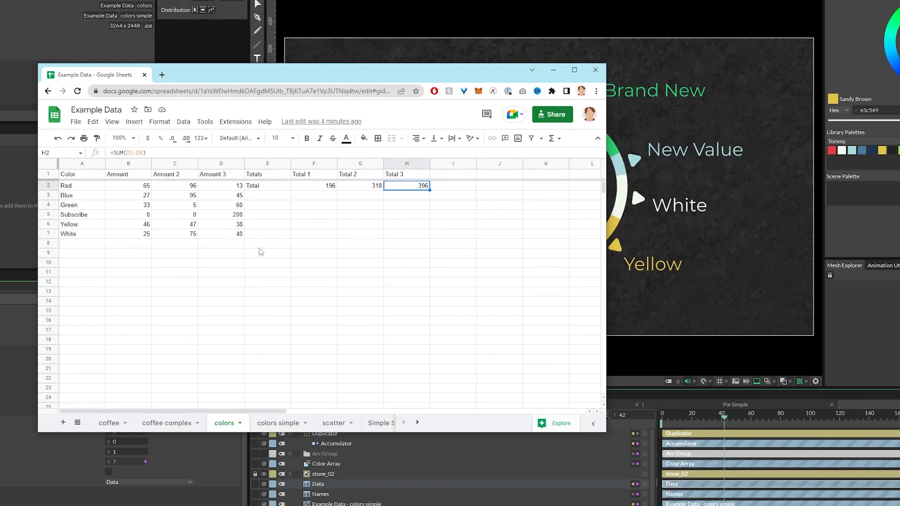
mouse_move(317, 240)
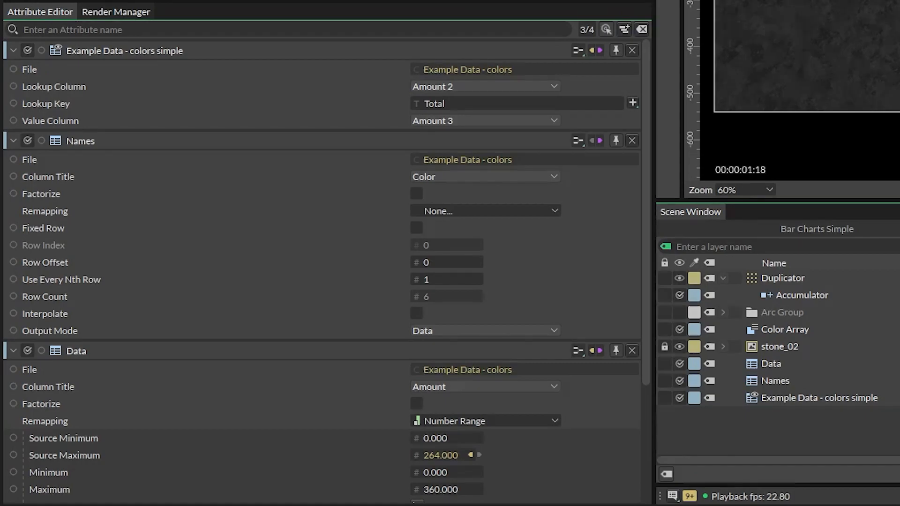
left_click(13, 103)
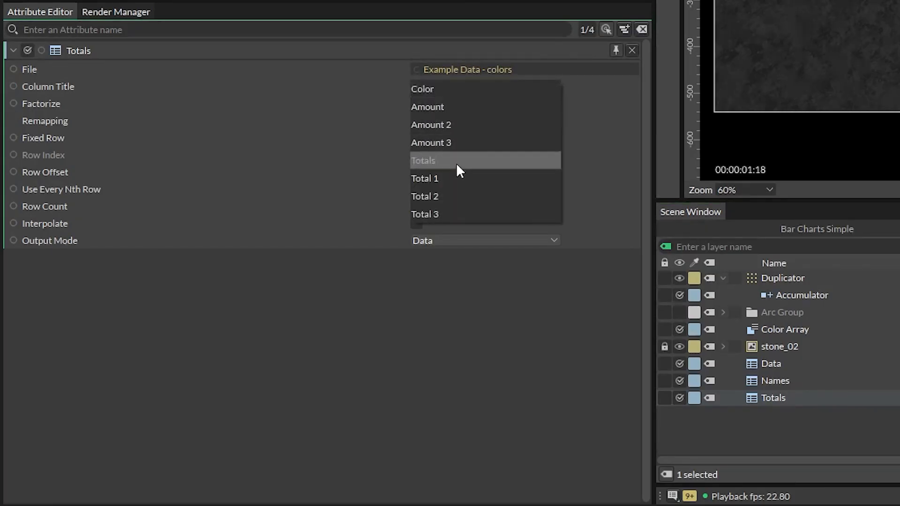
left_click(425, 178)
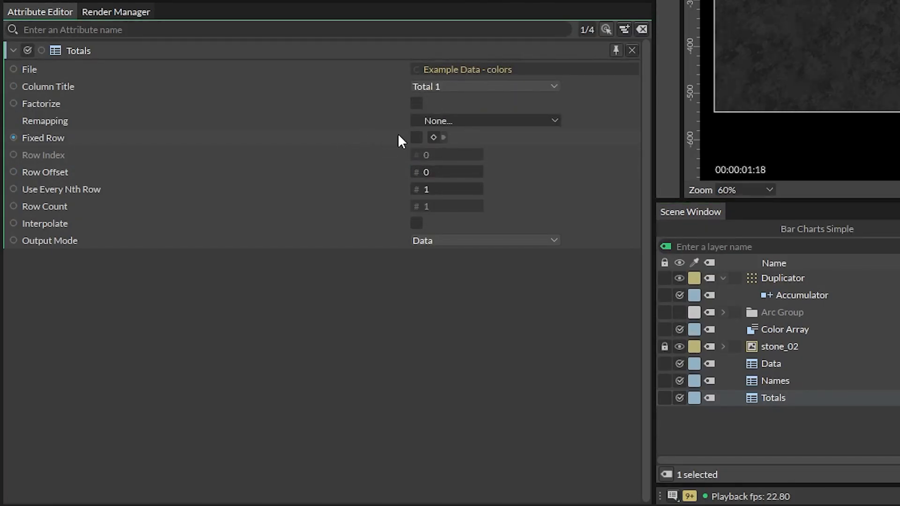
left_click(416, 137)
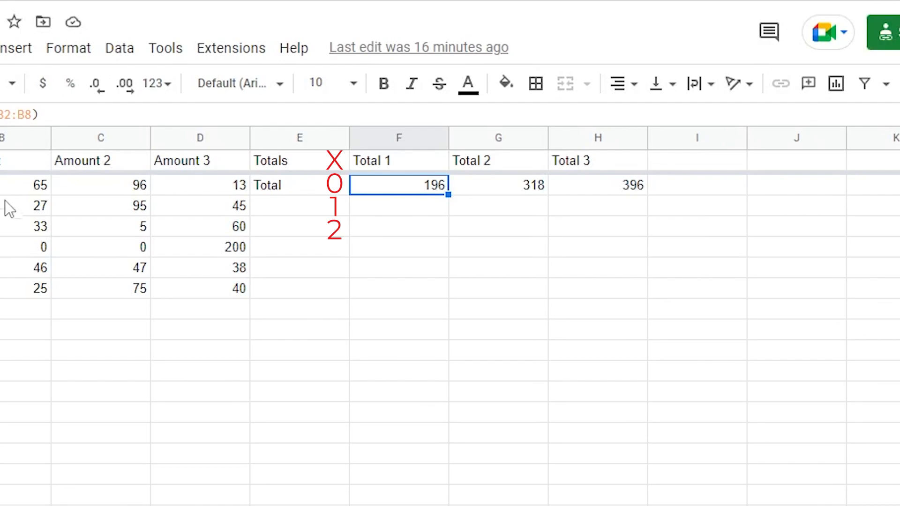
mouse_move(37, 252)
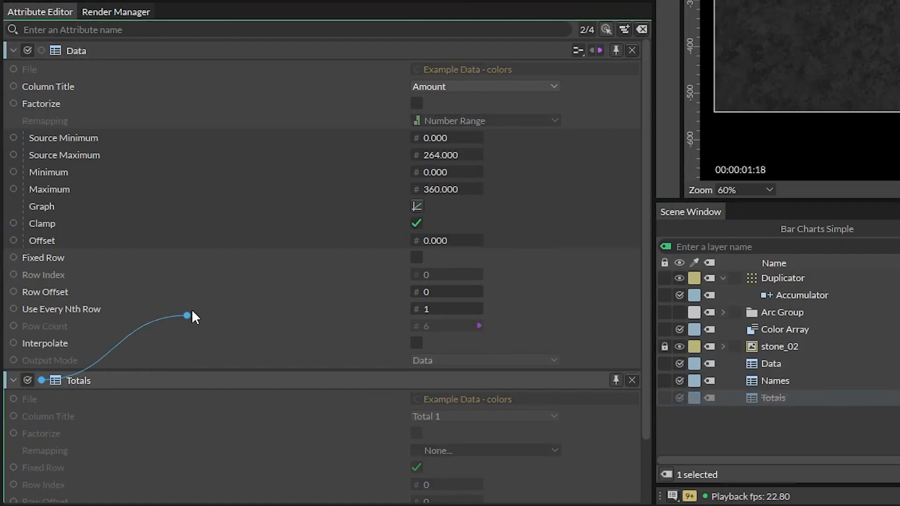
Connect Totals to Data's Source Maximum and add an Interpolator behaviour on the Data Column Title
left_click_drag(186, 316, 459, 154)
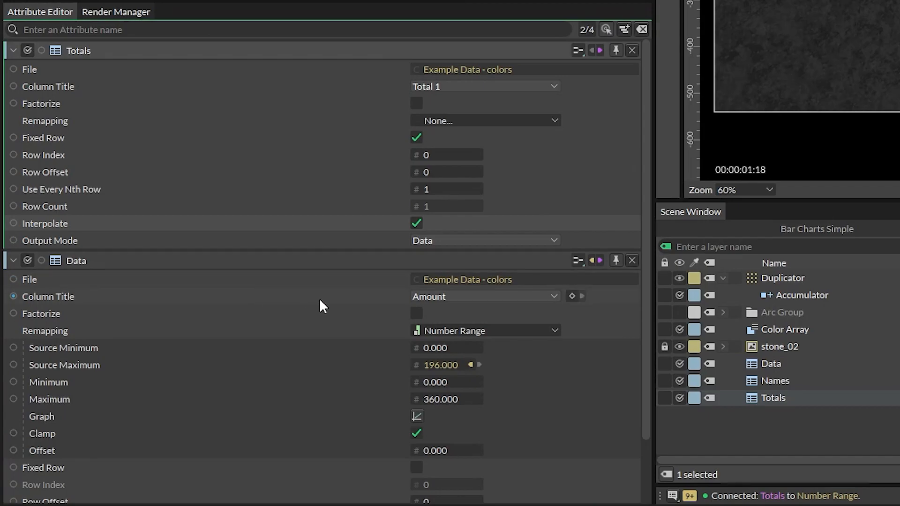
right_click(322, 301)
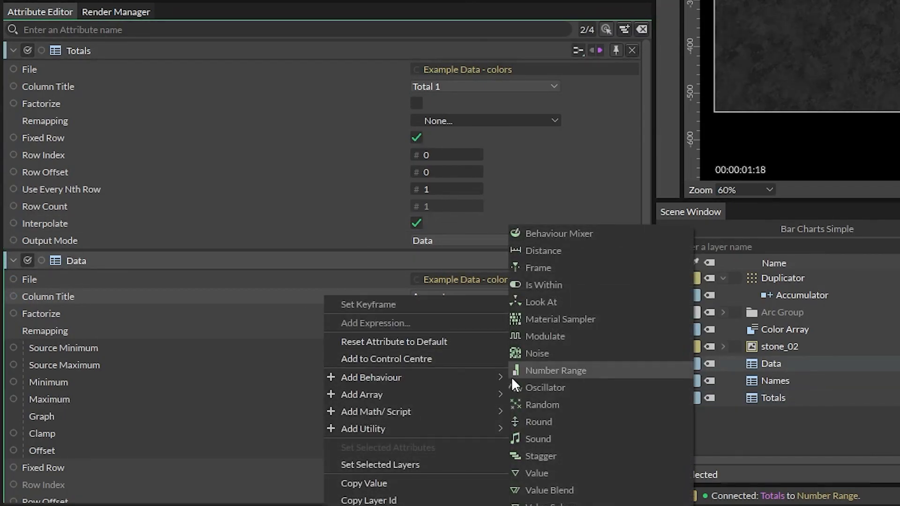
left_click(555, 370)
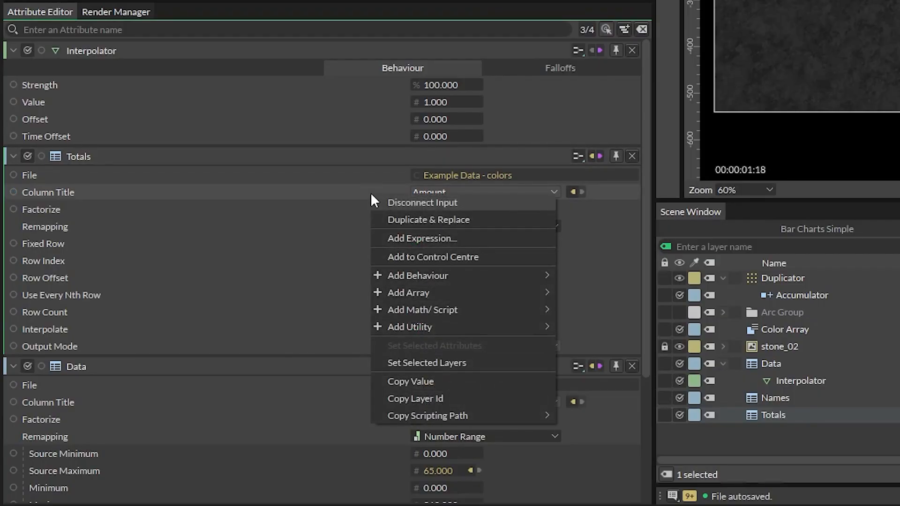
left_click(420, 238)
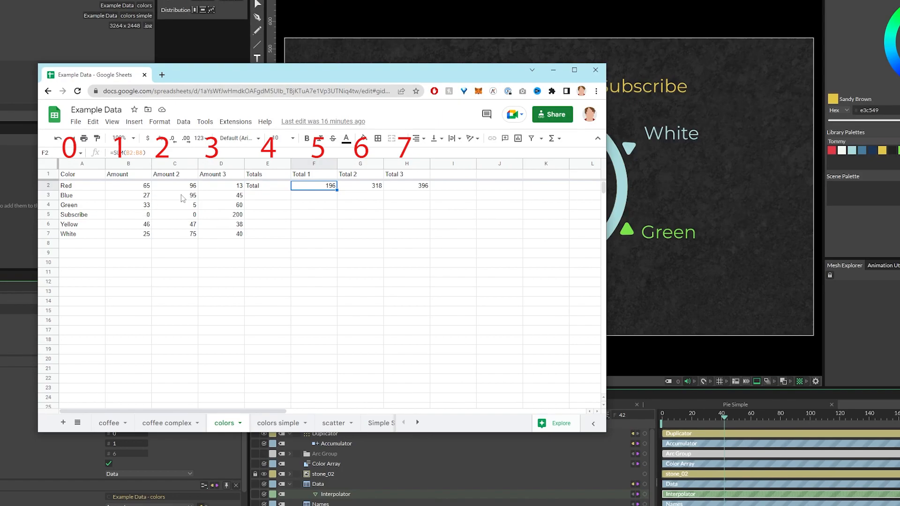
mouse_move(294, 197)
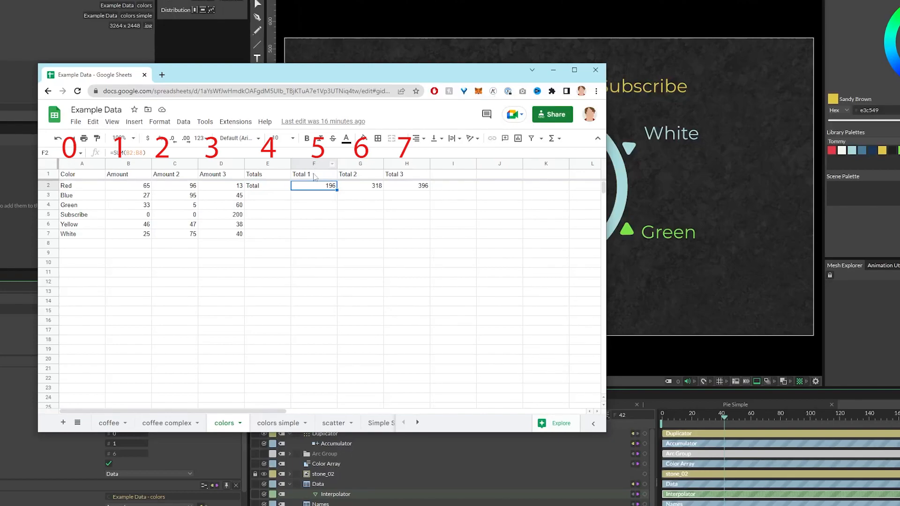
mouse_move(321, 233)
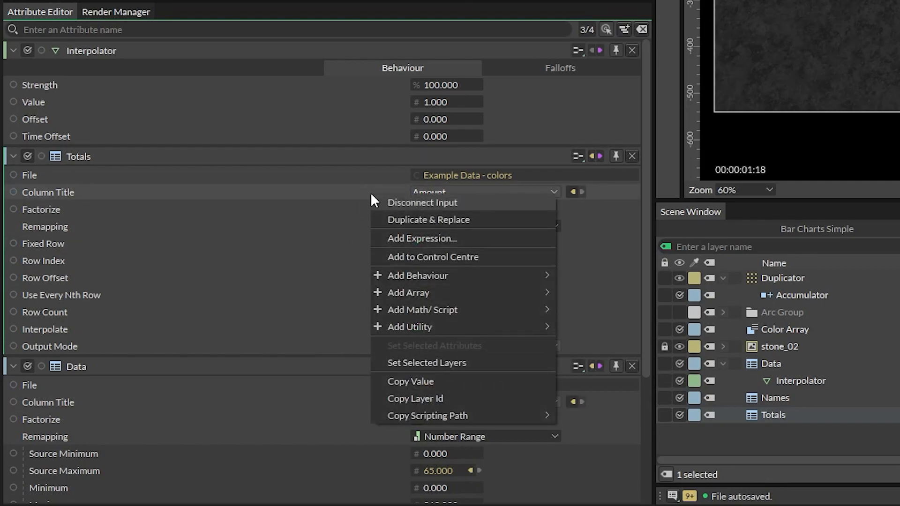
Add a +4 expression to the Totals Column Title so it follows the data column
left_click(421, 238)
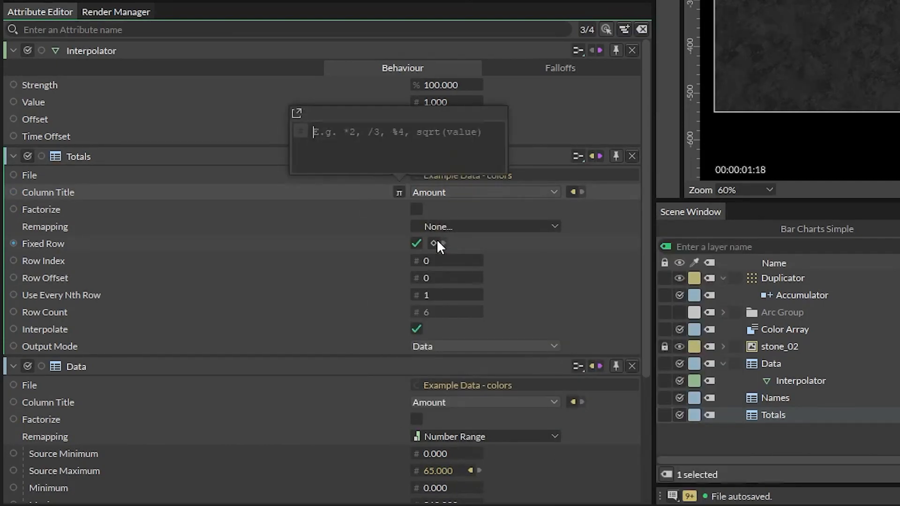
type("+4")
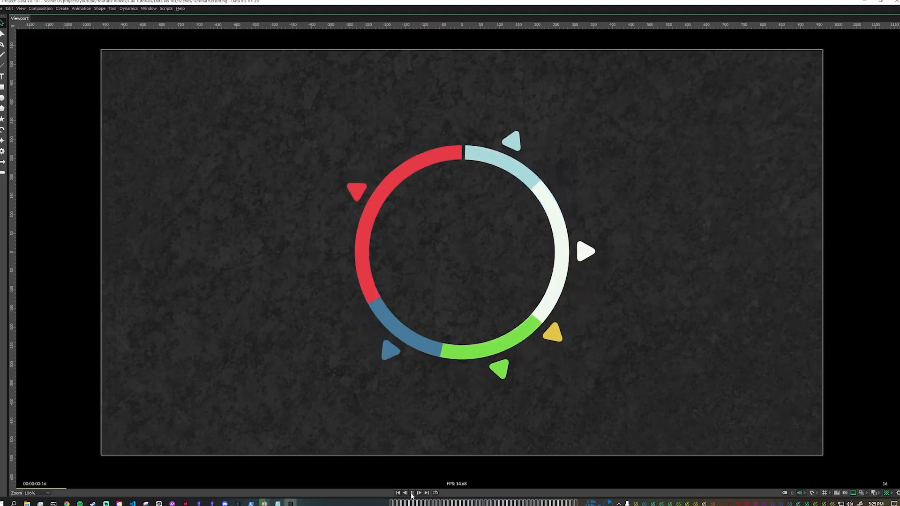
left_click(419, 492)
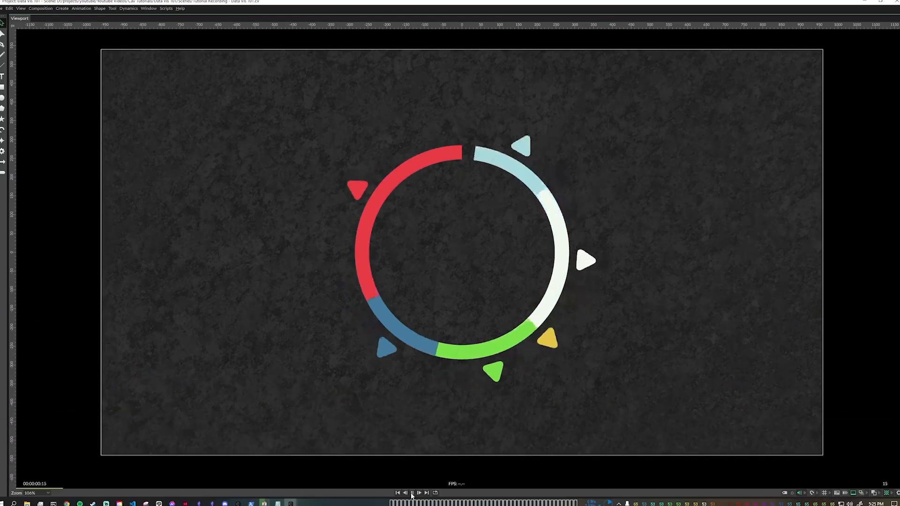
left_click(419, 492)
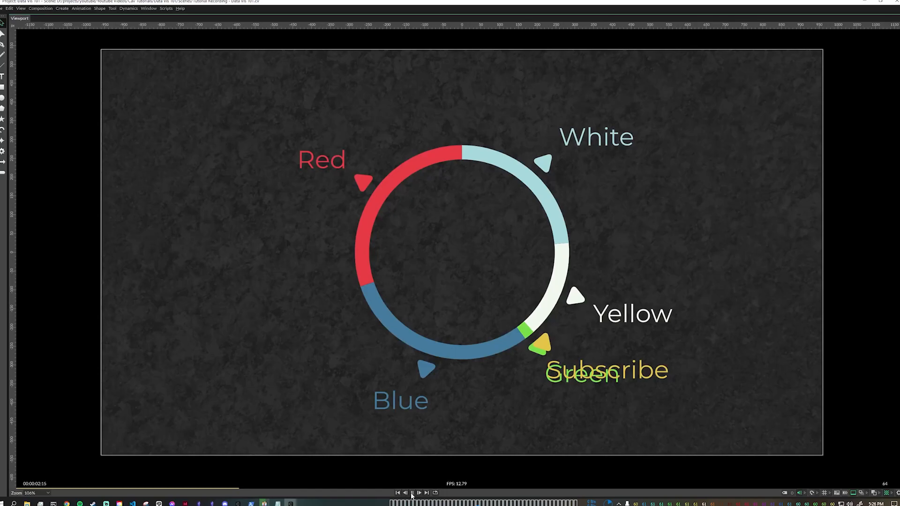
Add a Number Range named 'visibility range' with Source Maximum 1 and Maximum 100
left_click(439, 474)
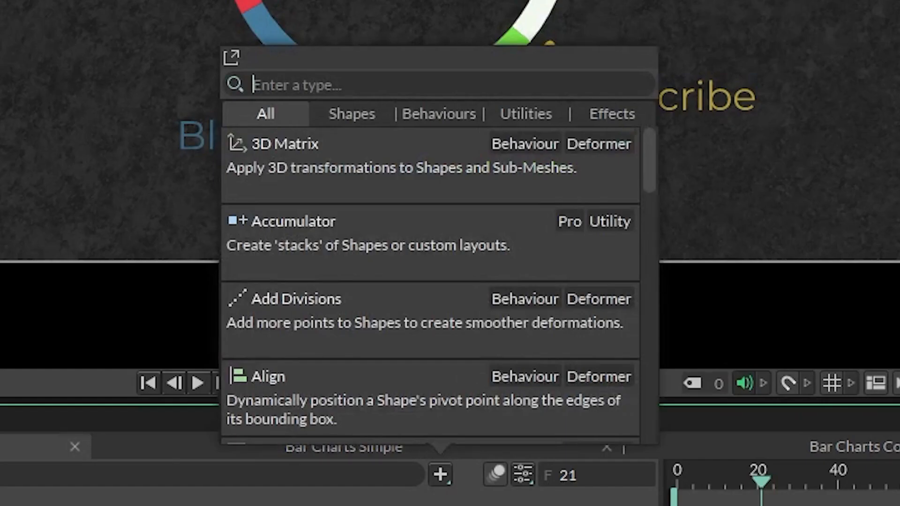
type("number range")
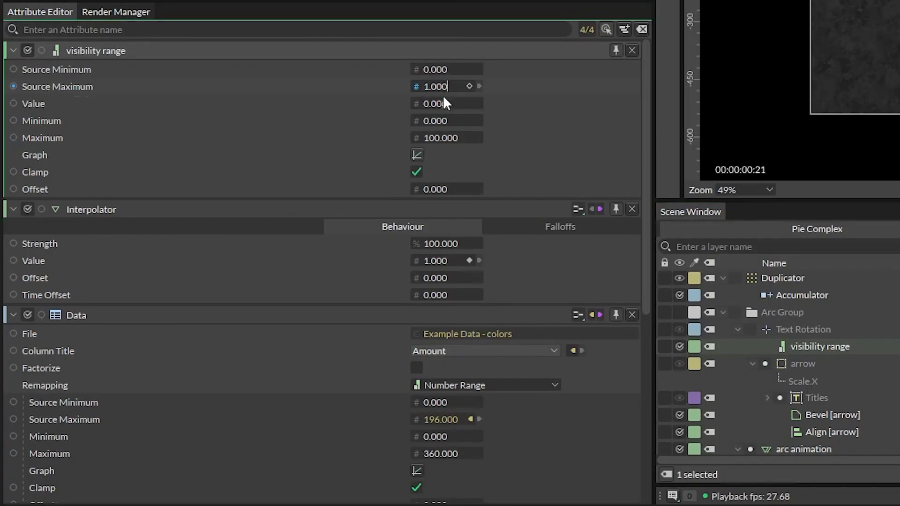
left_click(13, 138)
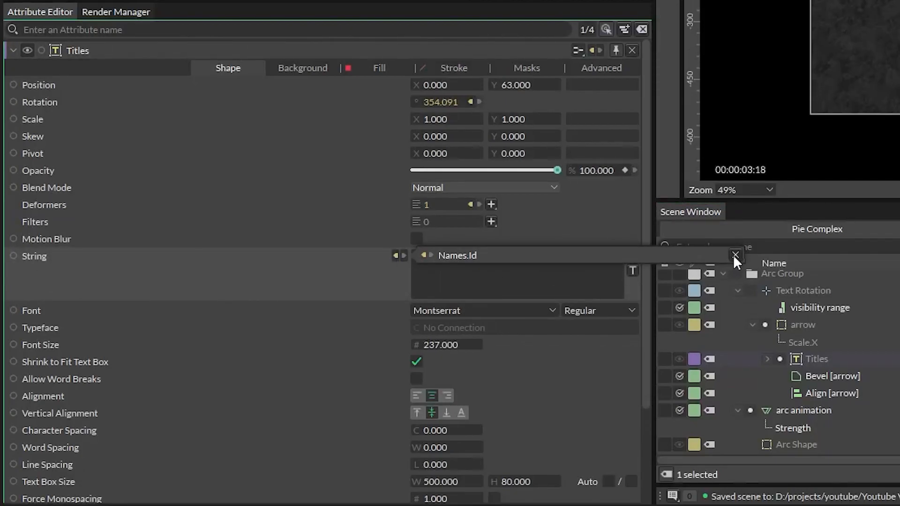
Replace Names.Id on Titles String with a Value String Generator fed by Data Unmapped plus a Prefix generator for names
left_click(735, 255)
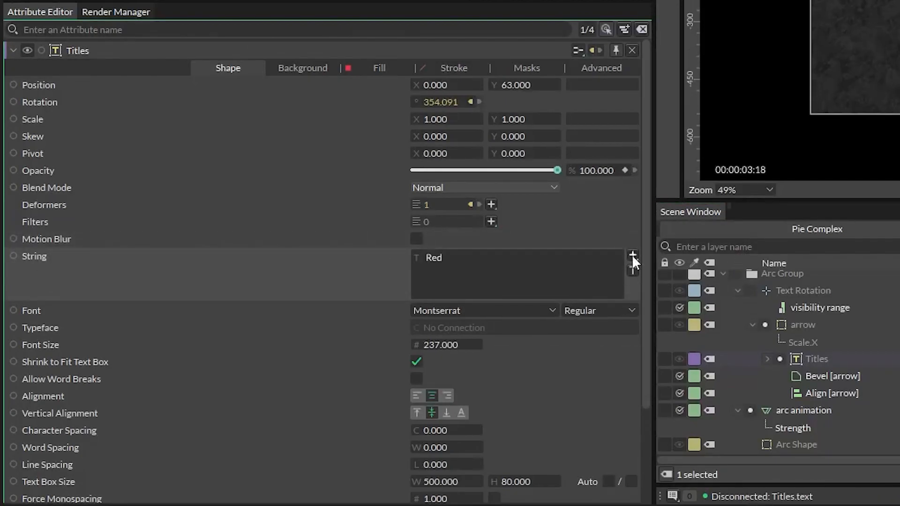
mouse_move(633, 255)
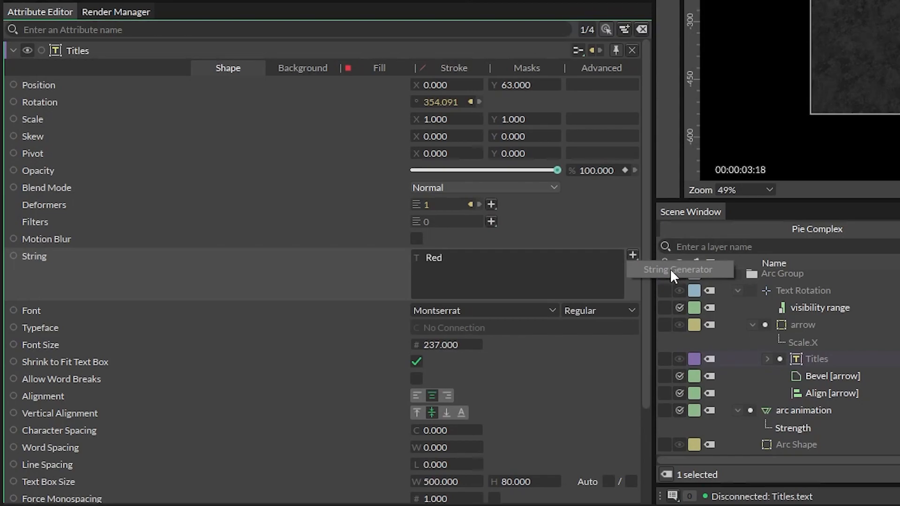
left_click(678, 270)
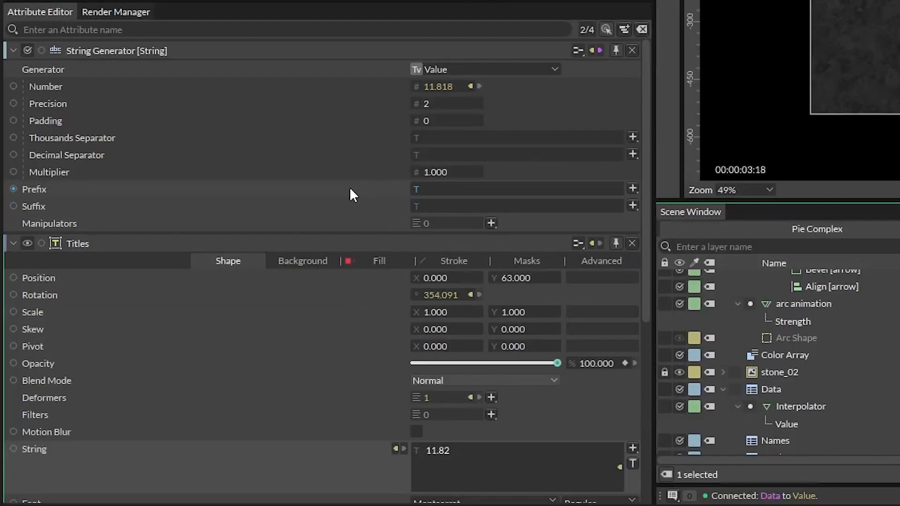
left_click(517, 190)
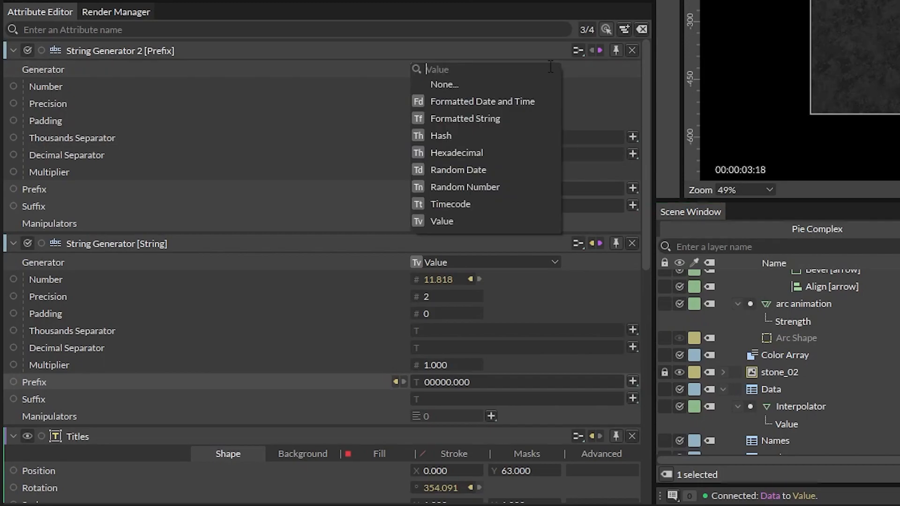
left_click(441, 221)
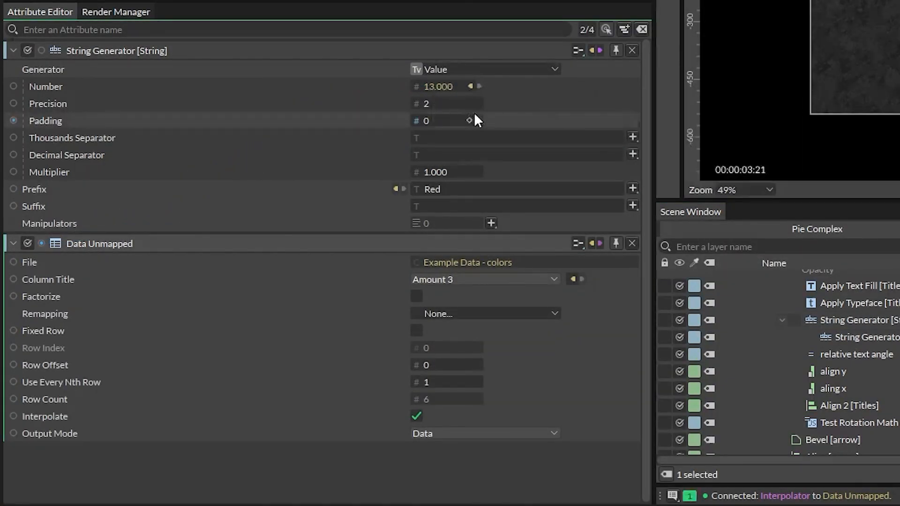
Add an Animation Control layer and keyframe the Titles opacity so labels fade in
left_click(440, 474)
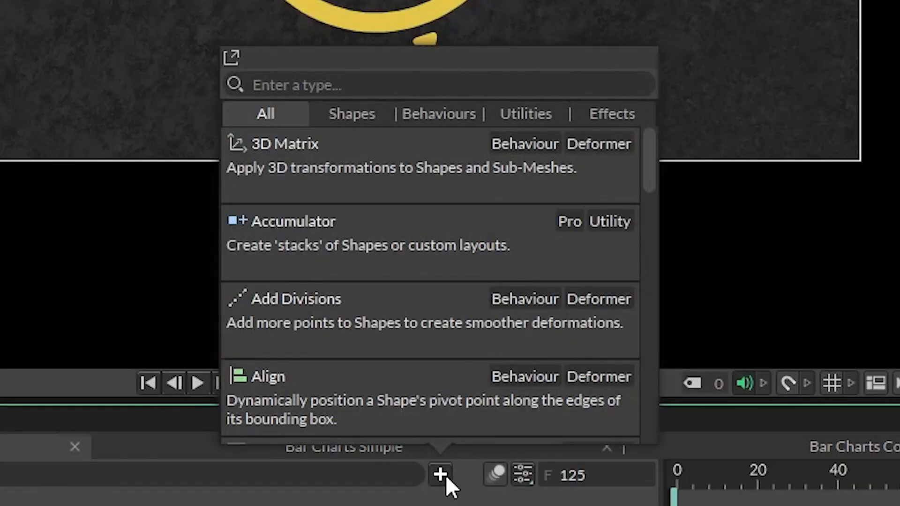
type("animation")
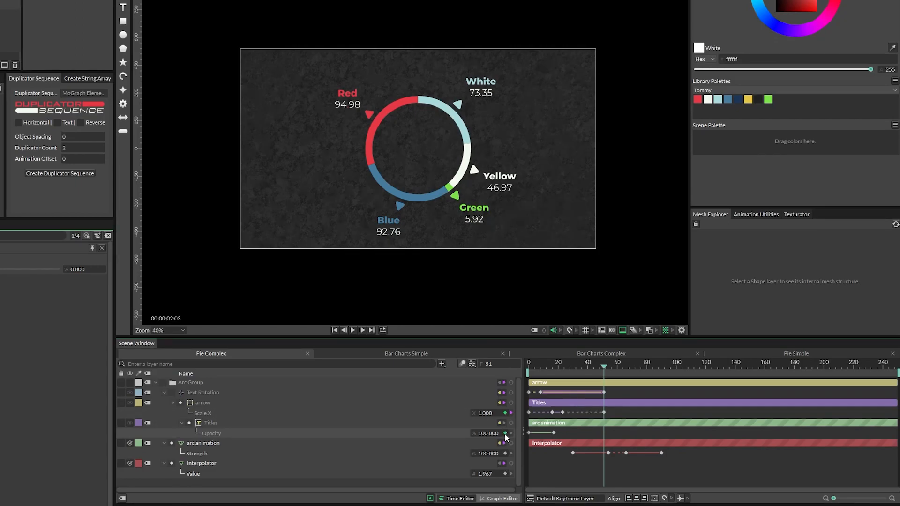
left_click(502, 497)
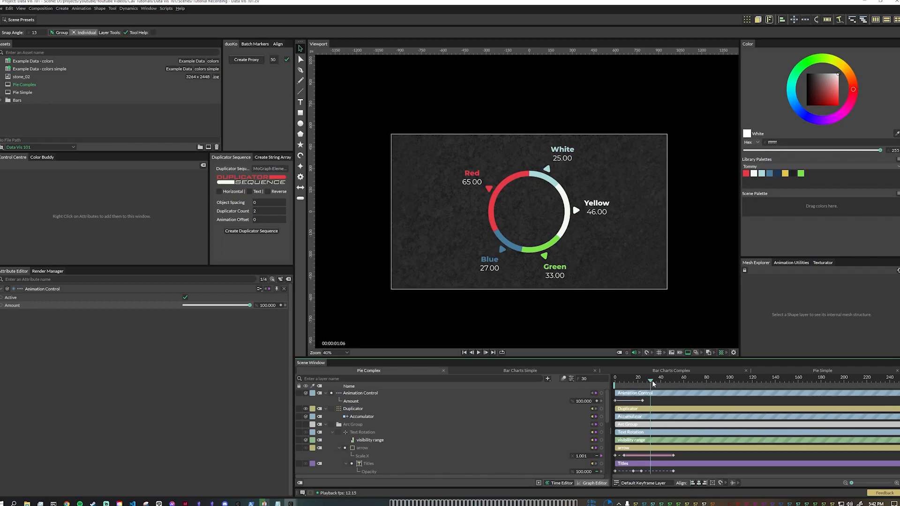
Maximize the Viewport and play the finished donut animation from the start
left_click(472, 353)
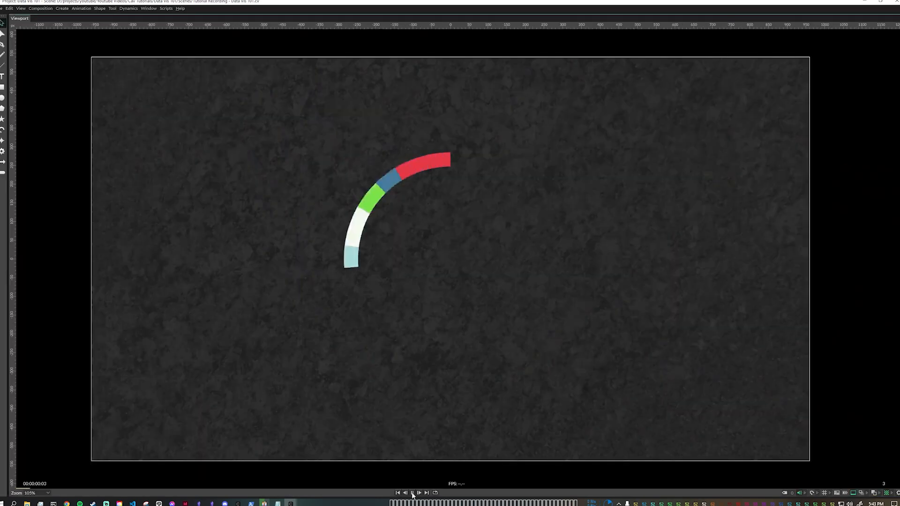
left_click(413, 492)
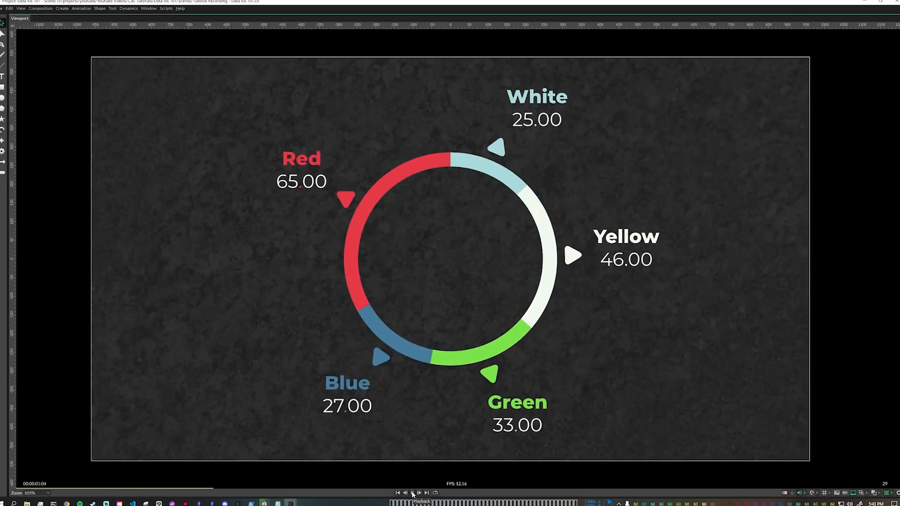